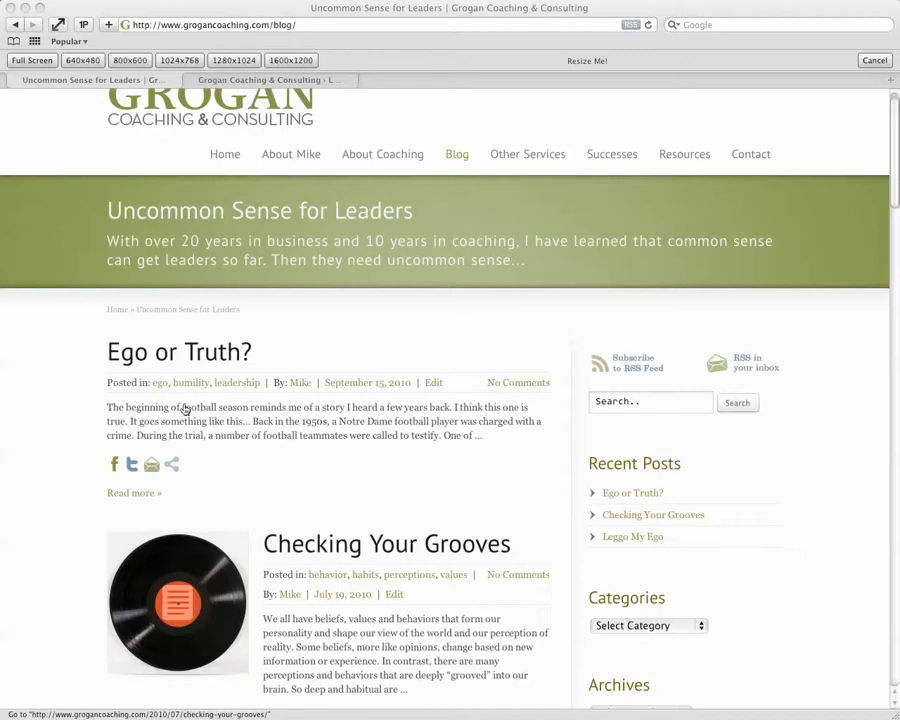
{"action": "mouse_move", "coordinate": [178, 424]}
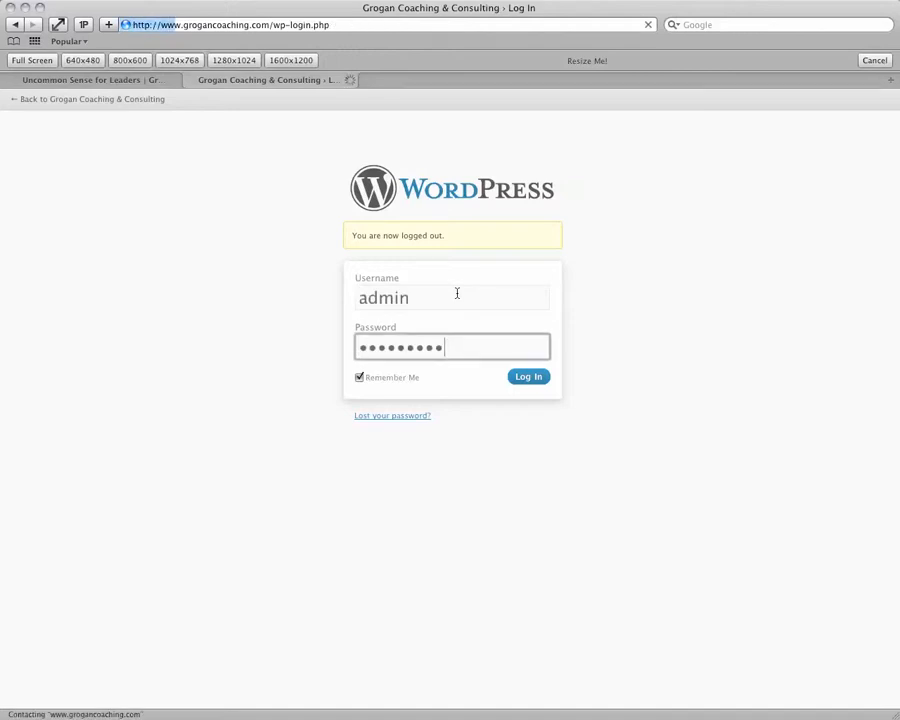
- Sign in as admin and land on the Grogan Coaching & Consulting Dashboard
{"action": "left_click", "coordinate": [528, 376]}
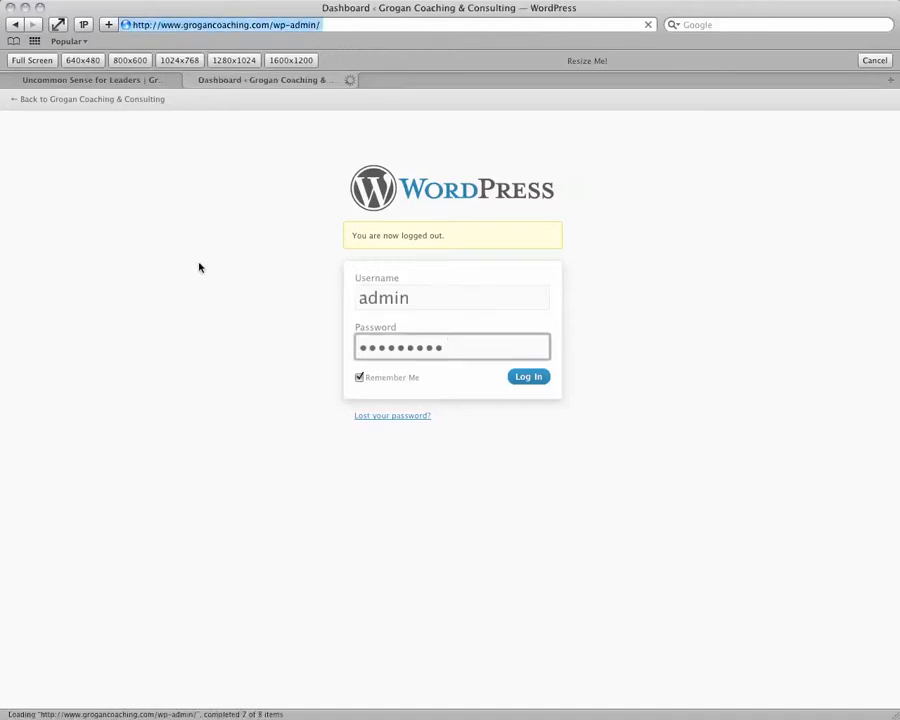
{"action": "left_click", "coordinate": [528, 376]}
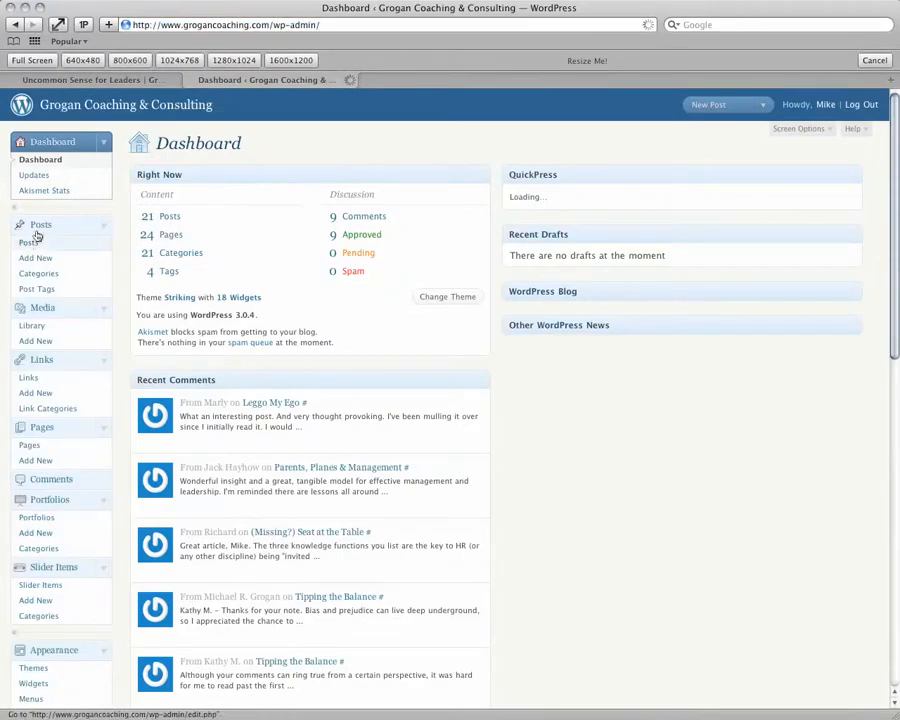
- From the Posts list, bring the 'Ego or Truth?' post into the editor
{"action": "left_click", "coordinate": [28, 242]}
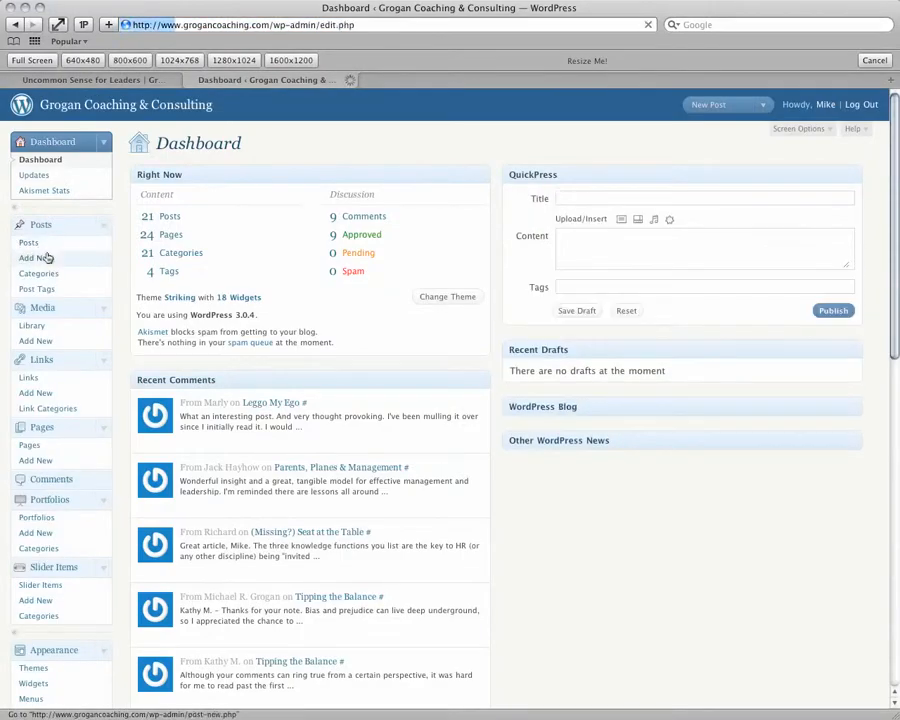
{"action": "left_click", "coordinate": [28, 224]}
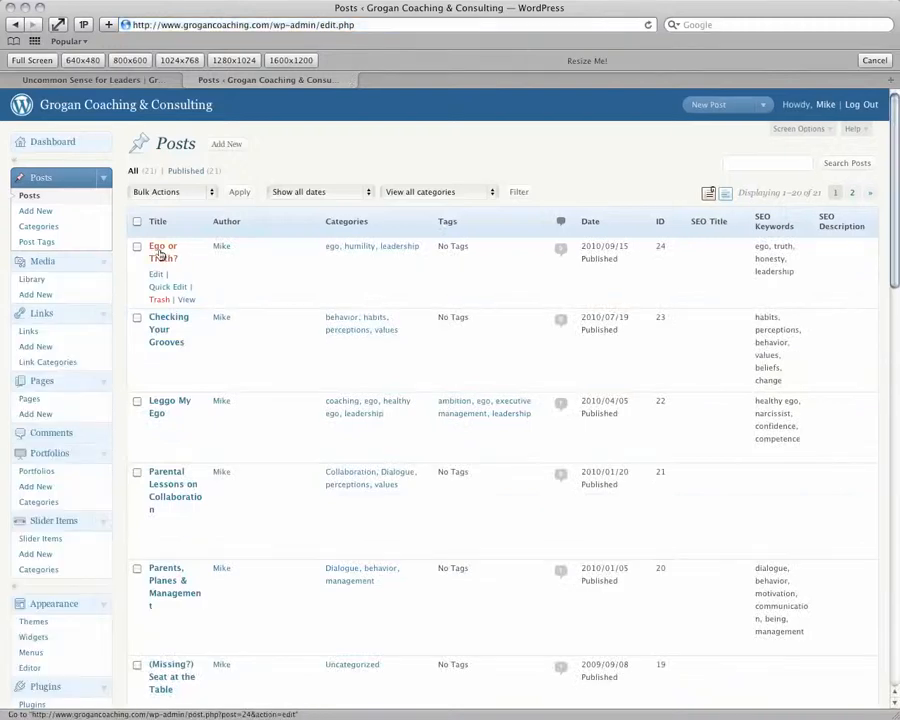
{"action": "left_click", "coordinate": [162, 252]}
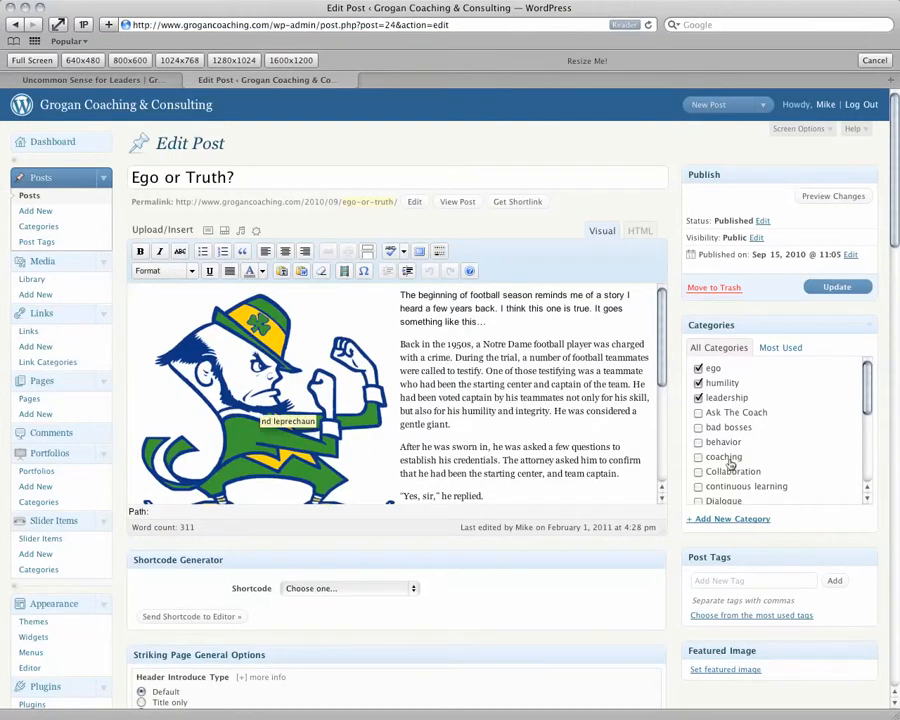
- Reach the Featured Image box and start setting a featured image
{"action": "scroll", "scroll_direction": "down", "scroll_amount": 3}
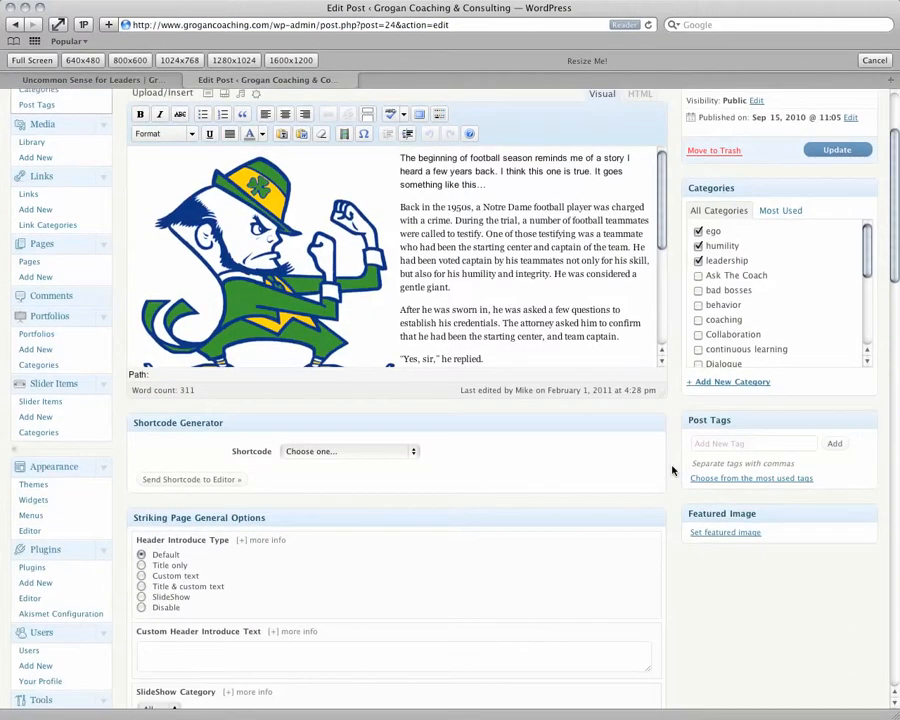
{"action": "mouse_move", "coordinate": [696, 576]}
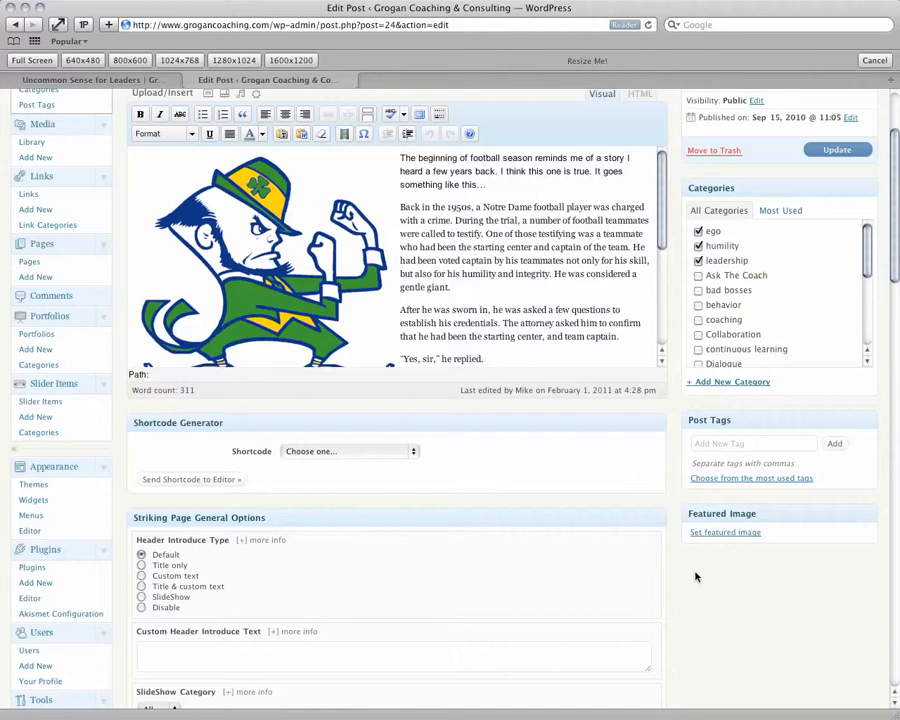
{"action": "mouse_move", "coordinate": [696, 540]}
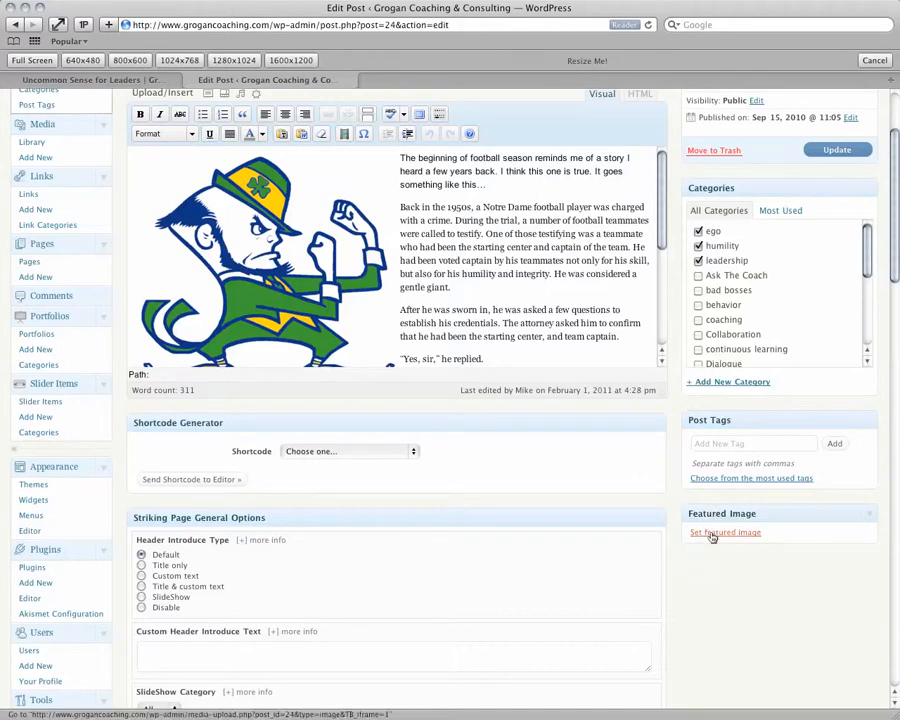
{"action": "left_click", "coordinate": [724, 532]}
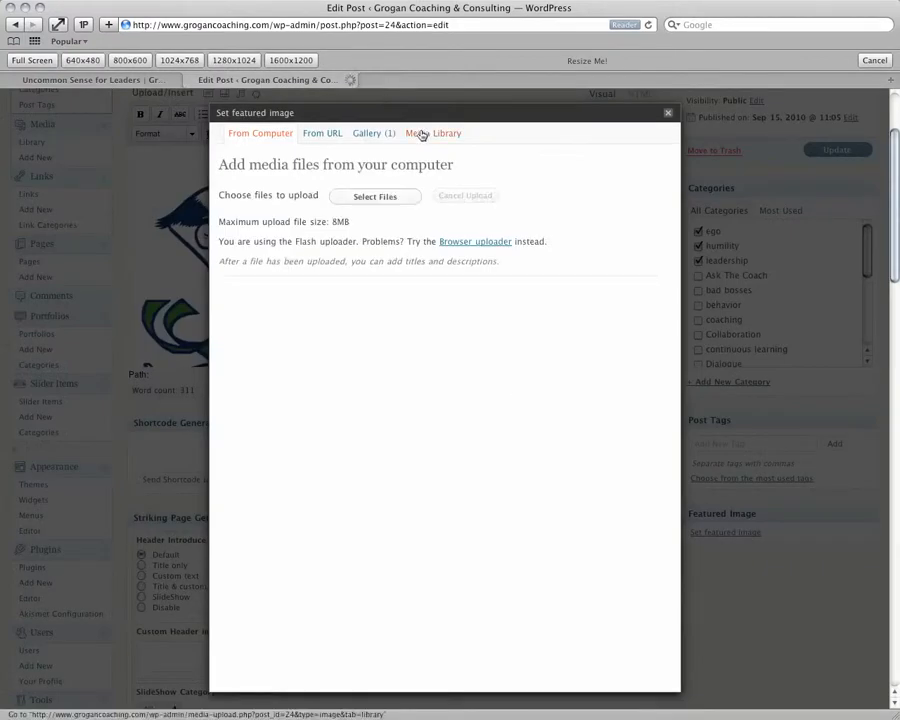
- Search the Media Library for 'lep' and use nd leprechaun as the featured image
{"action": "left_click", "coordinate": [432, 132]}
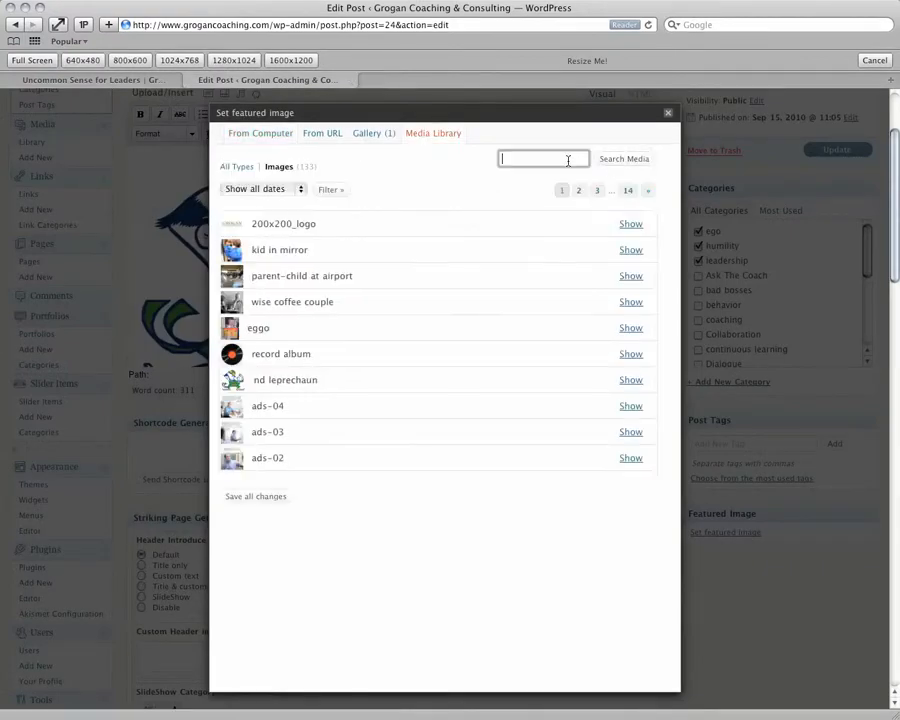
{"action": "type", "text": "lep"}
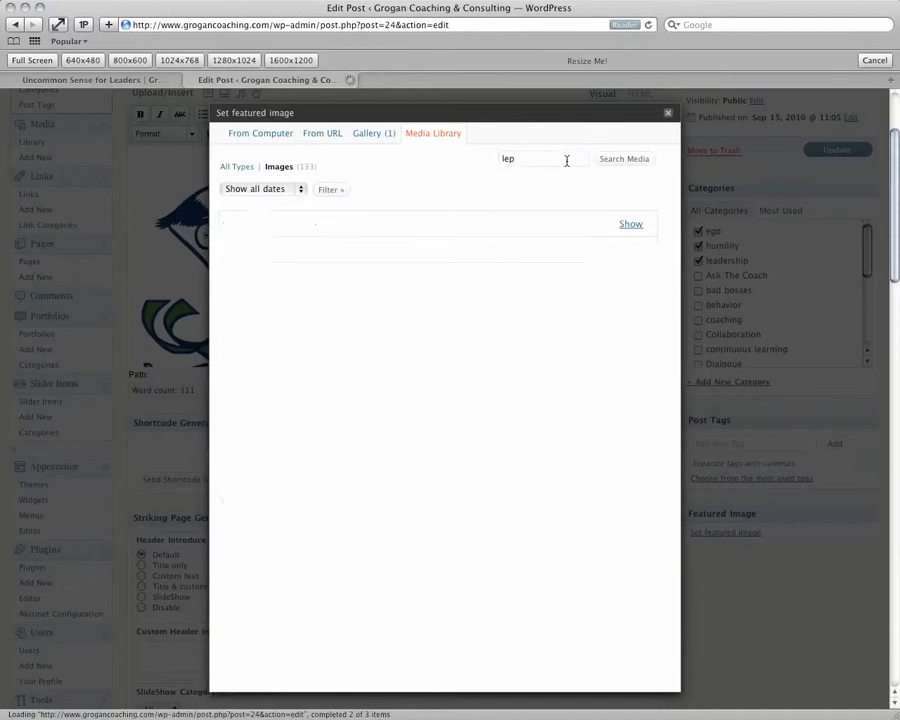
{"action": "left_click", "coordinate": [632, 224]}
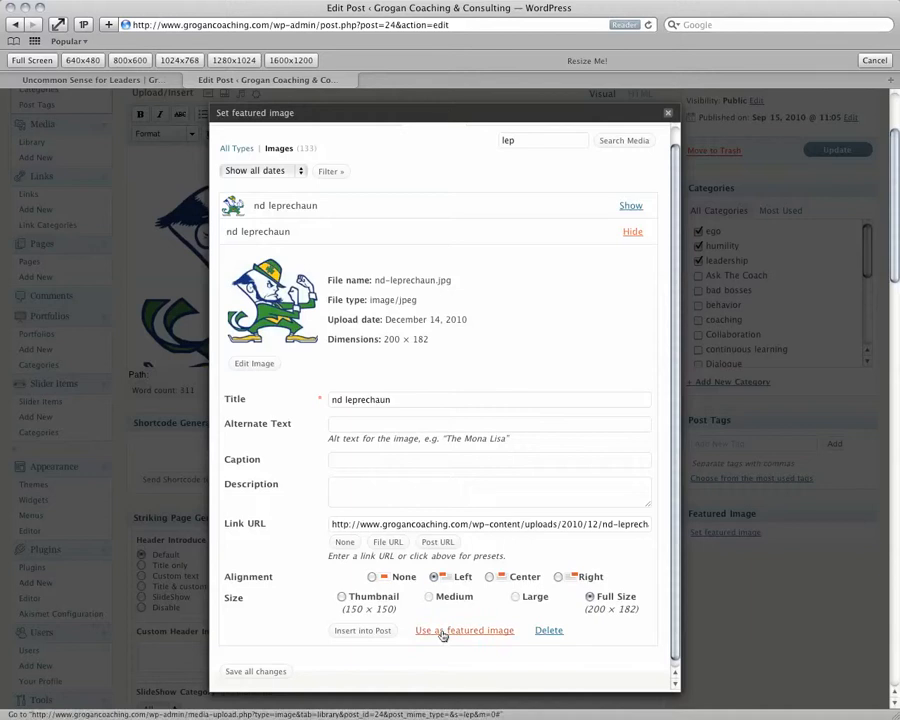
{"action": "left_click", "coordinate": [464, 630]}
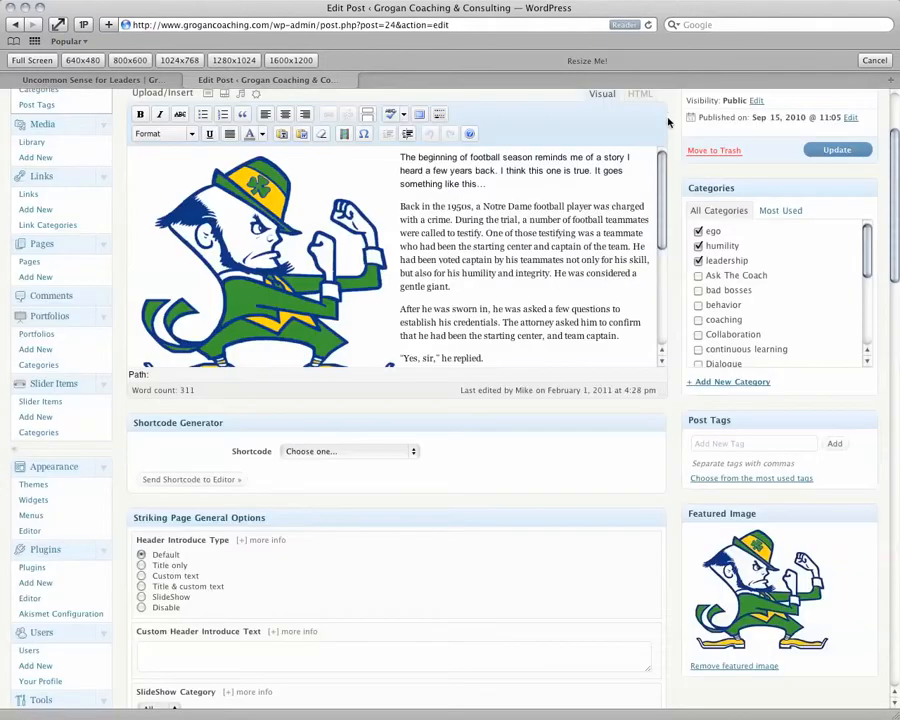
{"action": "mouse_move", "coordinate": [810, 172]}
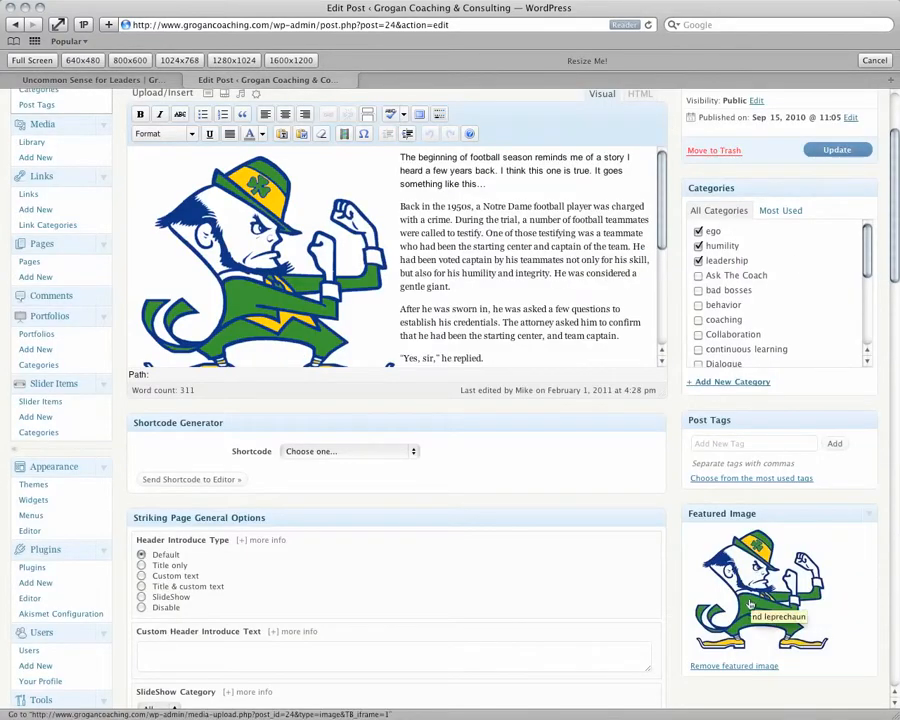
- Update the post so the leprechaun featured image is saved
{"action": "left_click", "coordinate": [836, 148]}
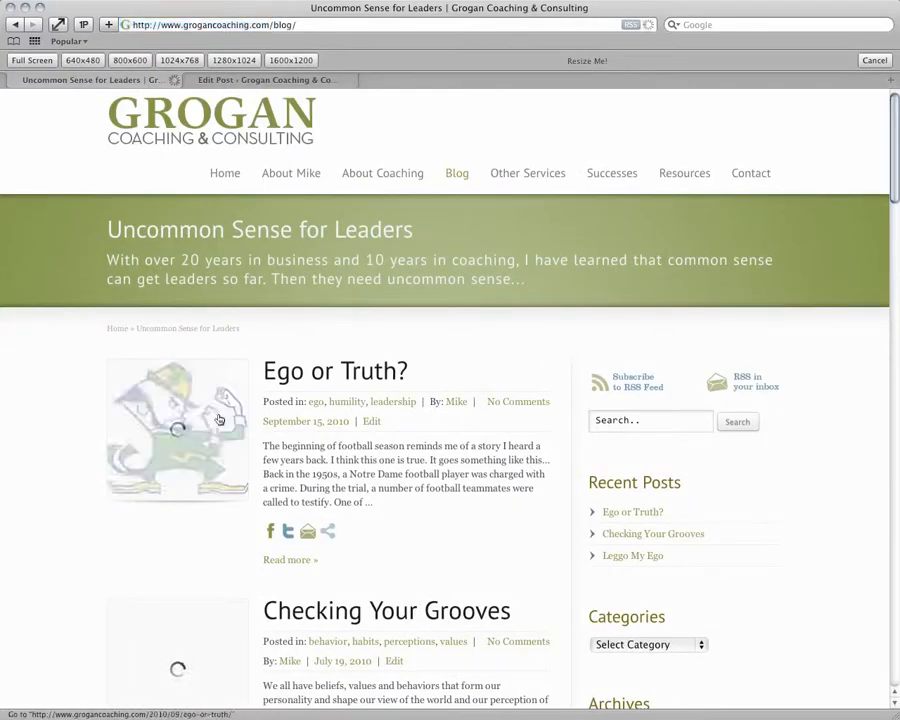
- Scroll the live blog page to show the leprechaun thumbnail beside 'Ego or Truth?'
{"action": "scroll", "scroll_direction": "down", "scroll_amount": 3}
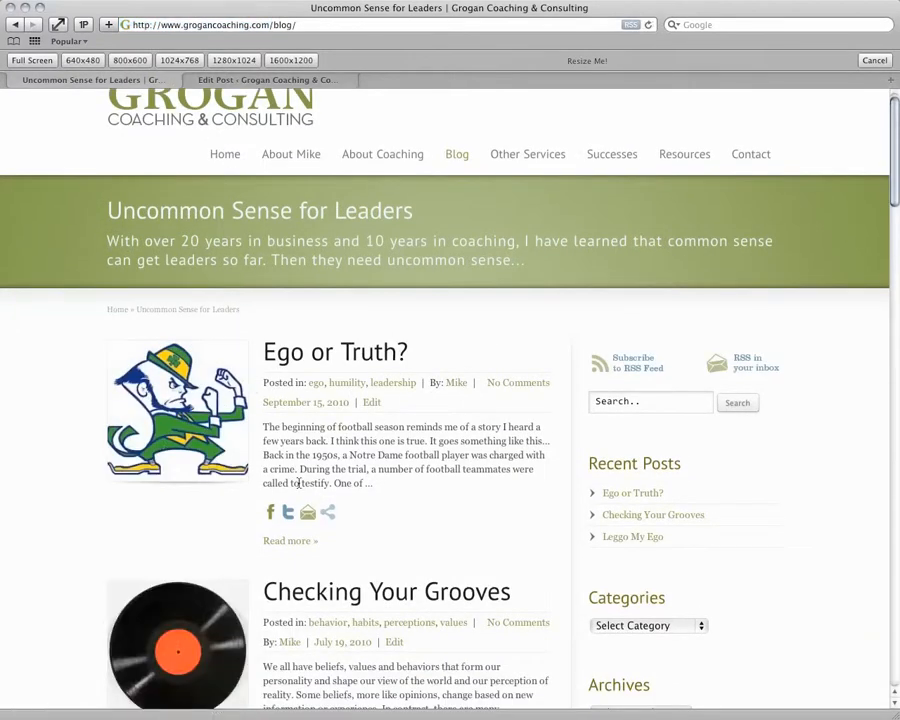